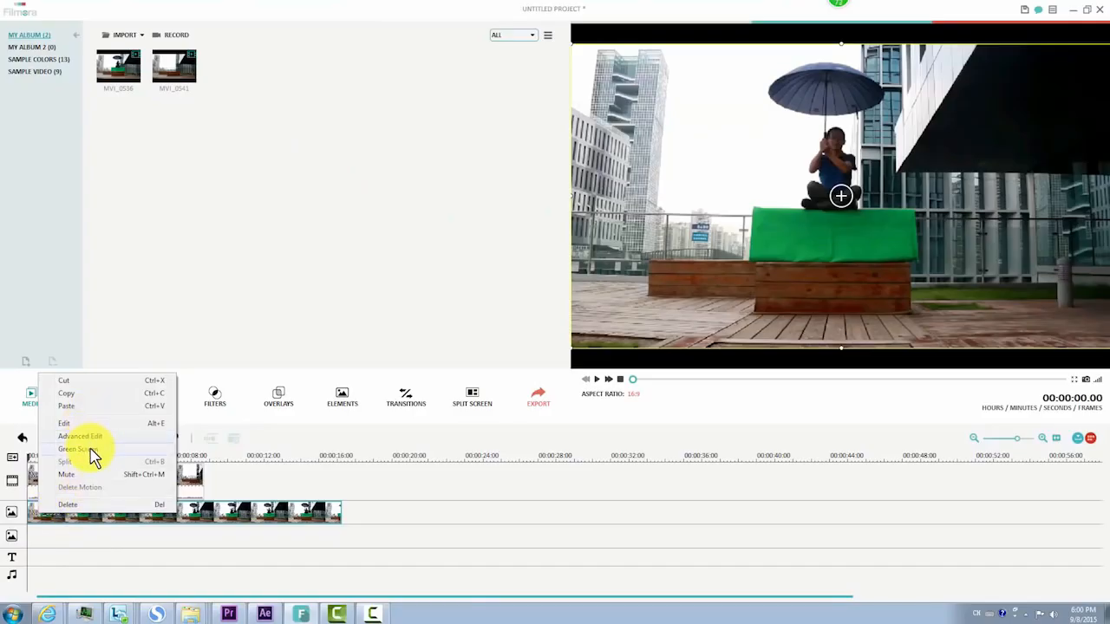
# Step: Show Advanced Edit for the overlay clip and sample the green backdrop with the eyedropper
pyautogui.click(78, 448)
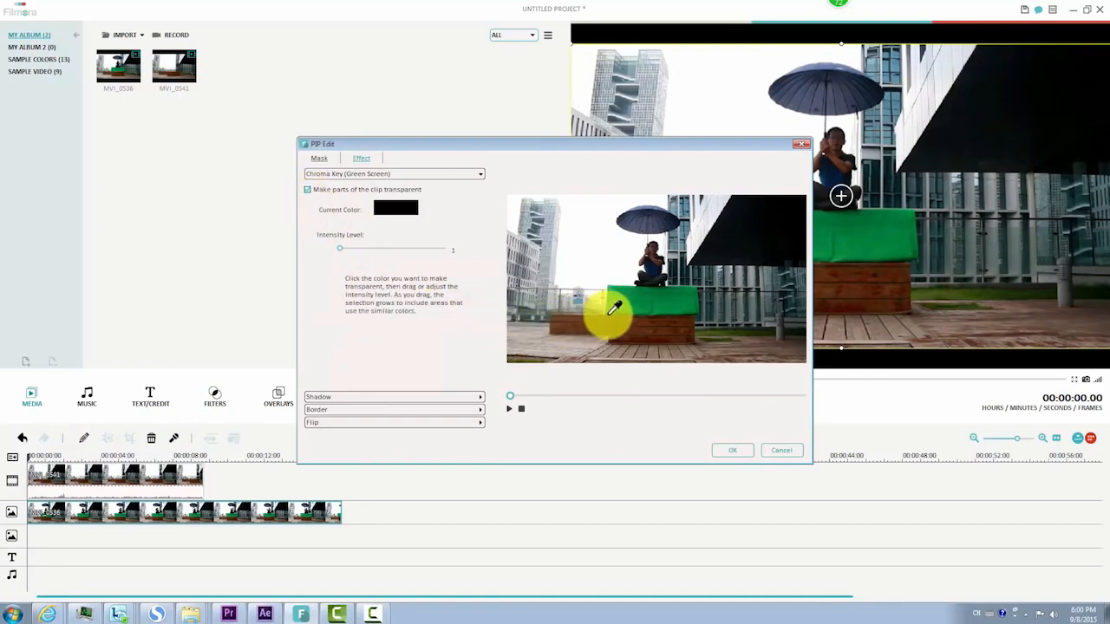
pyautogui.click(611, 312)
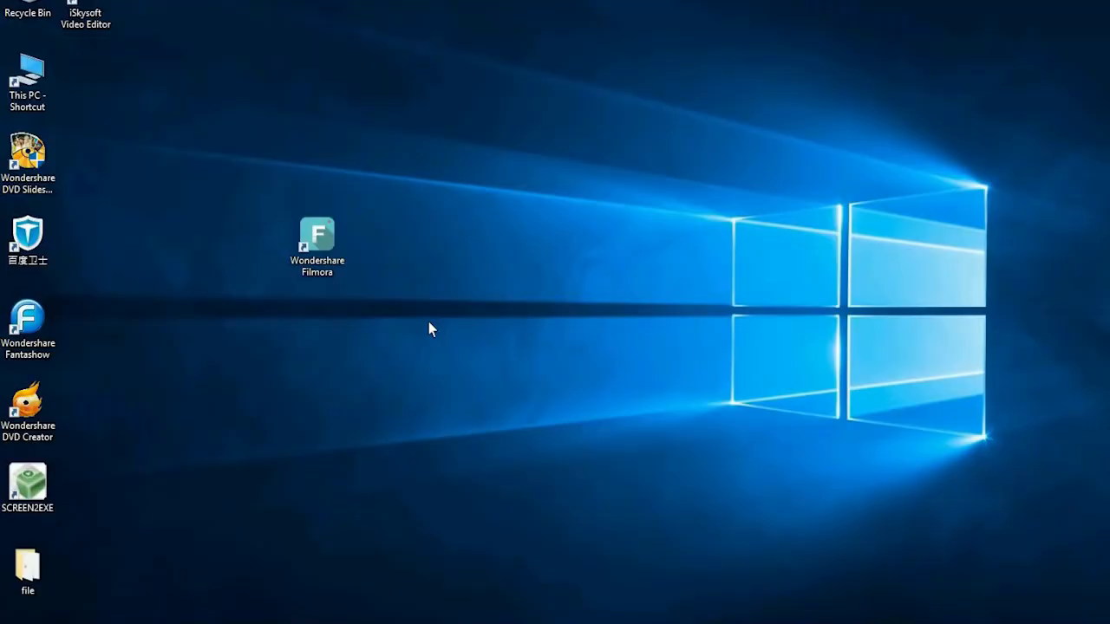
# Step: Launch Filmora from the desktop in Full Feature Mode with a new project
pyautogui.doubleClick(316, 236)
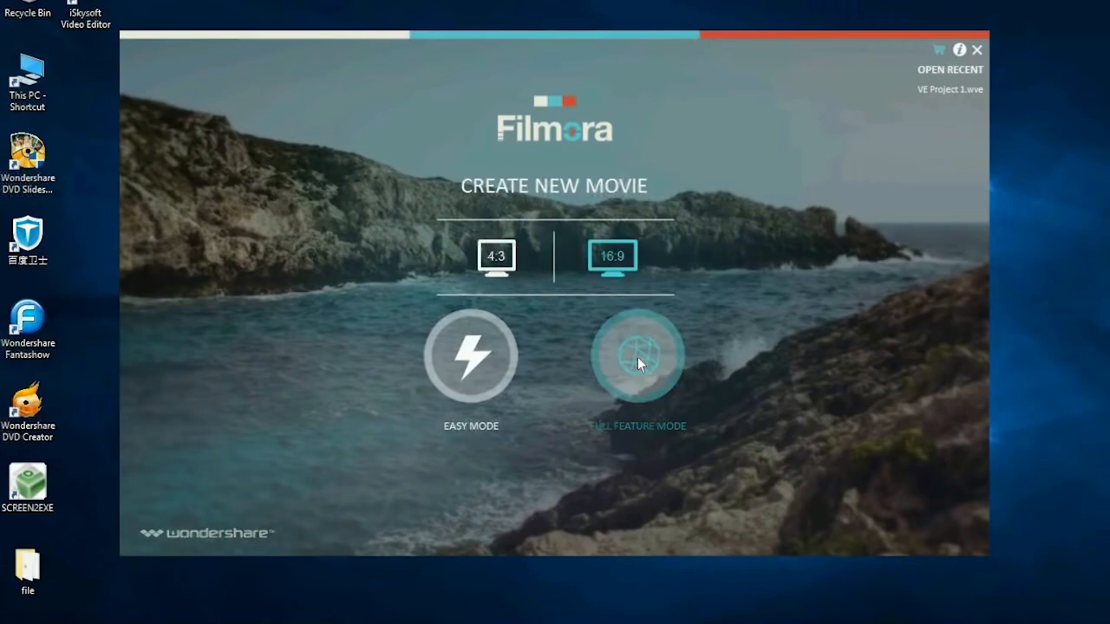
pyautogui.click(636, 355)
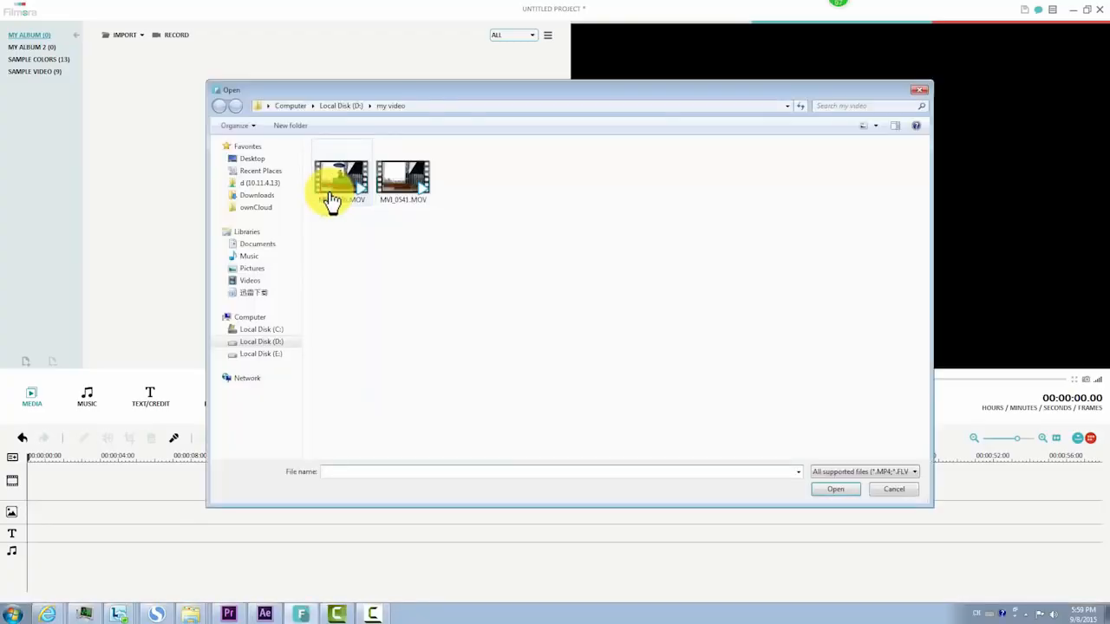
# Step: Choose the MOV clips in the import window to bring them into the project
pyautogui.click(834, 489)
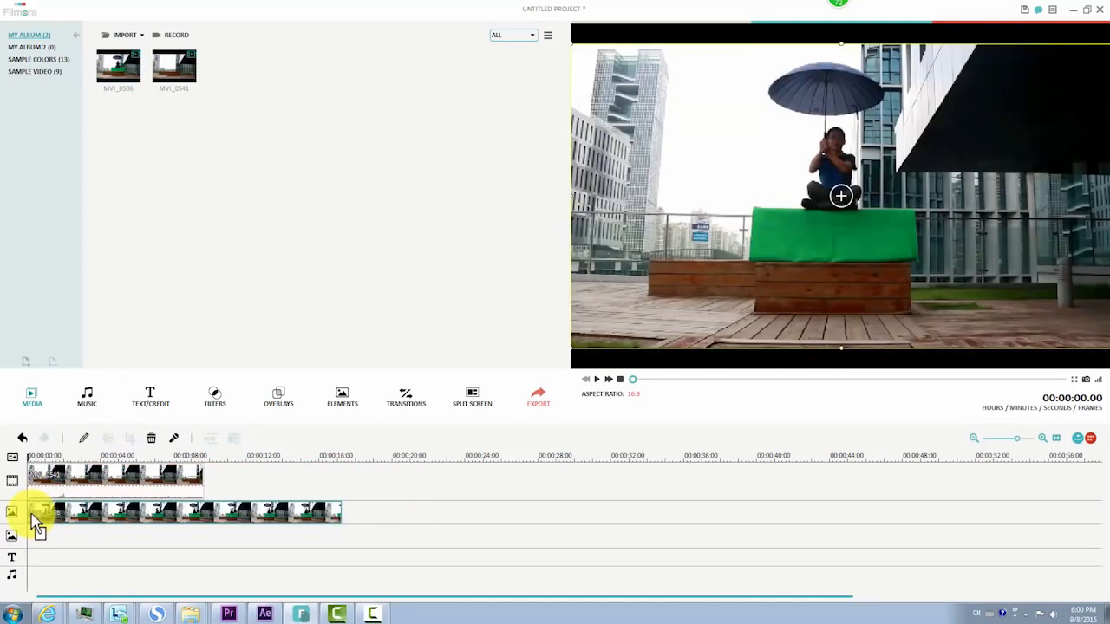
# Step: Bring up Advanced Edit for the clip on the PIP track
pyautogui.rightClick(44, 512)
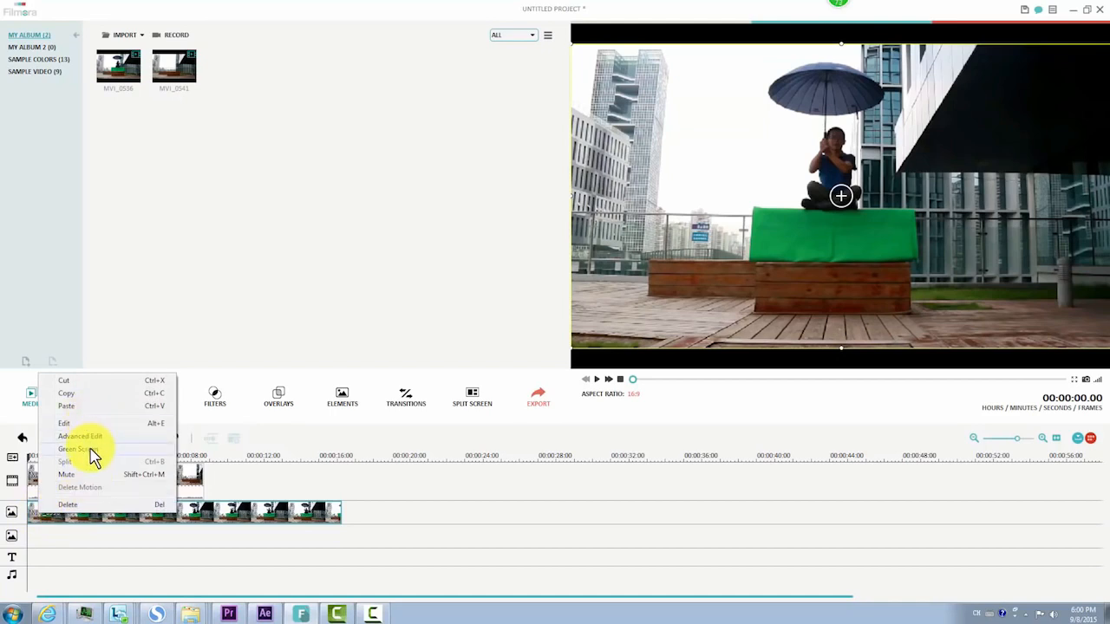
pyautogui.click(77, 447)
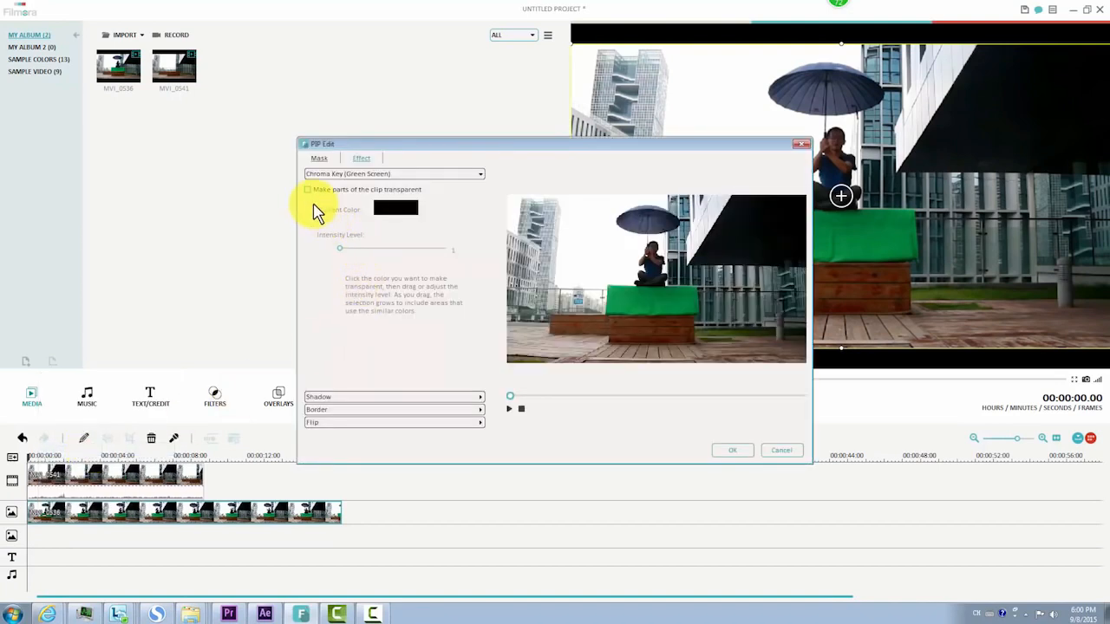
# Step: Enable 'Make parts of the clip transparent' and move to the Effect mask shapes
pyautogui.click(307, 189)
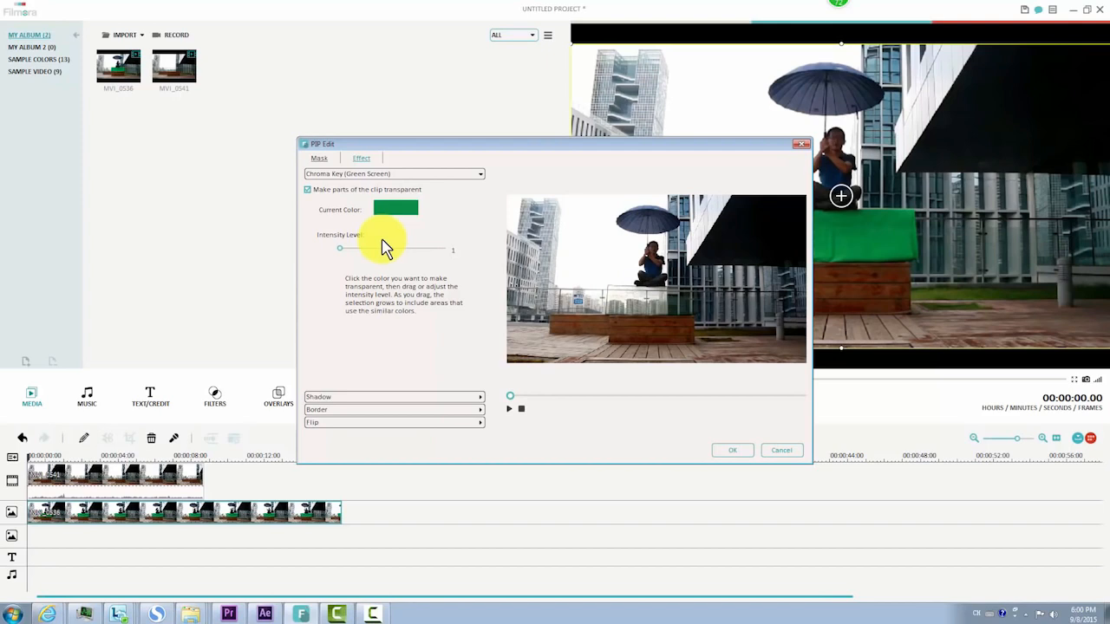
pyautogui.click(319, 158)
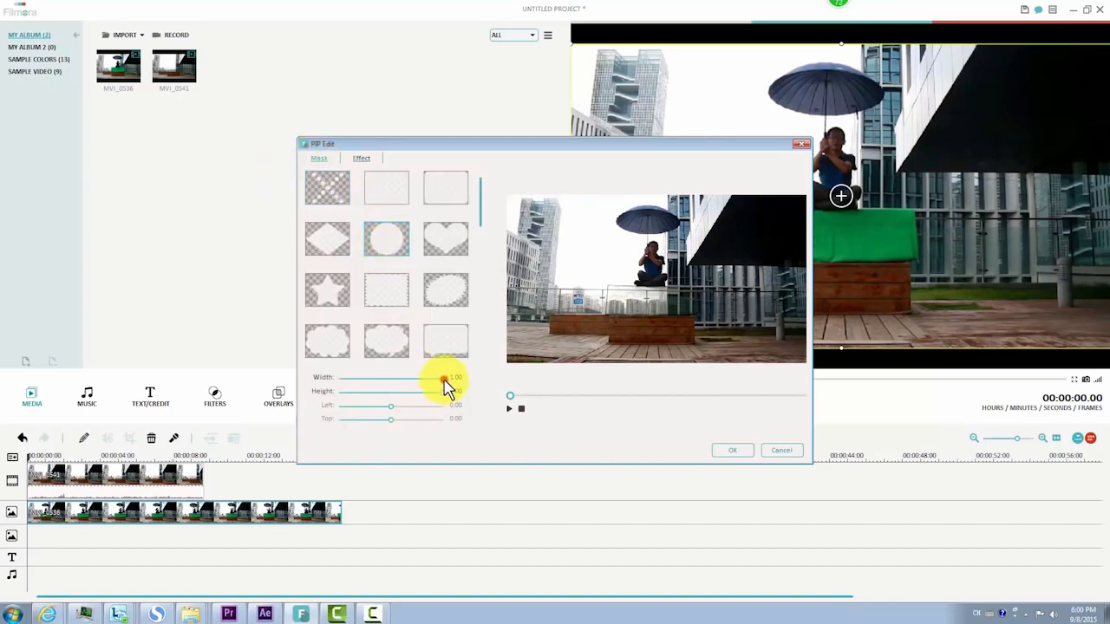
# Step: Reduce the mask's Width and Height sliders so only part of the overlay remains
pyautogui.moveTo(444, 377); pyautogui.dragTo(414, 378)
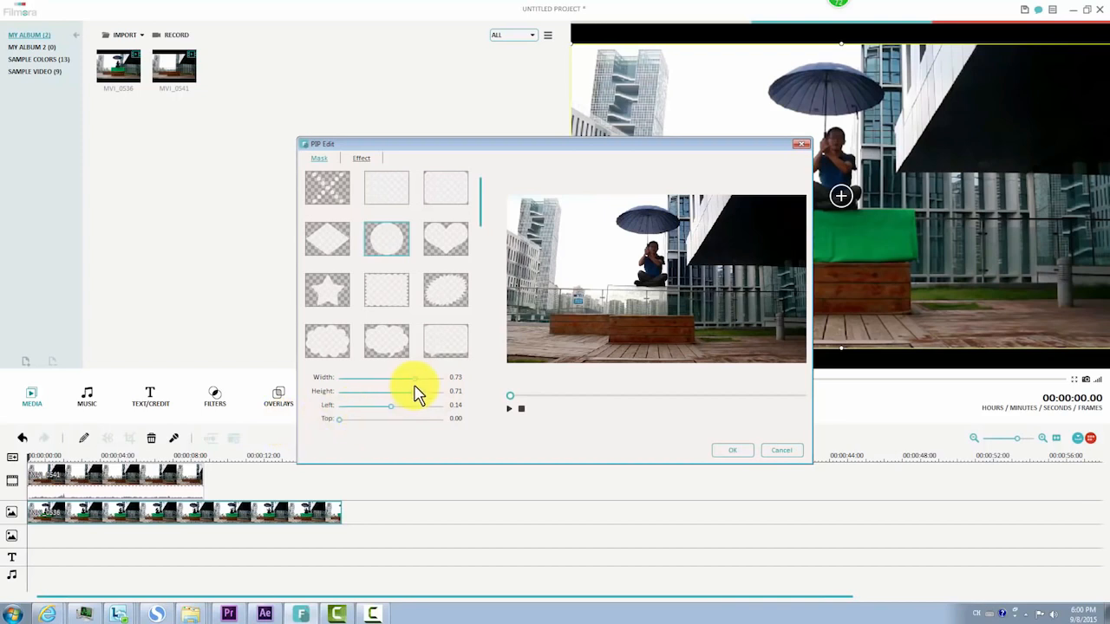
pyautogui.moveTo(414, 392); pyautogui.dragTo(399, 404)
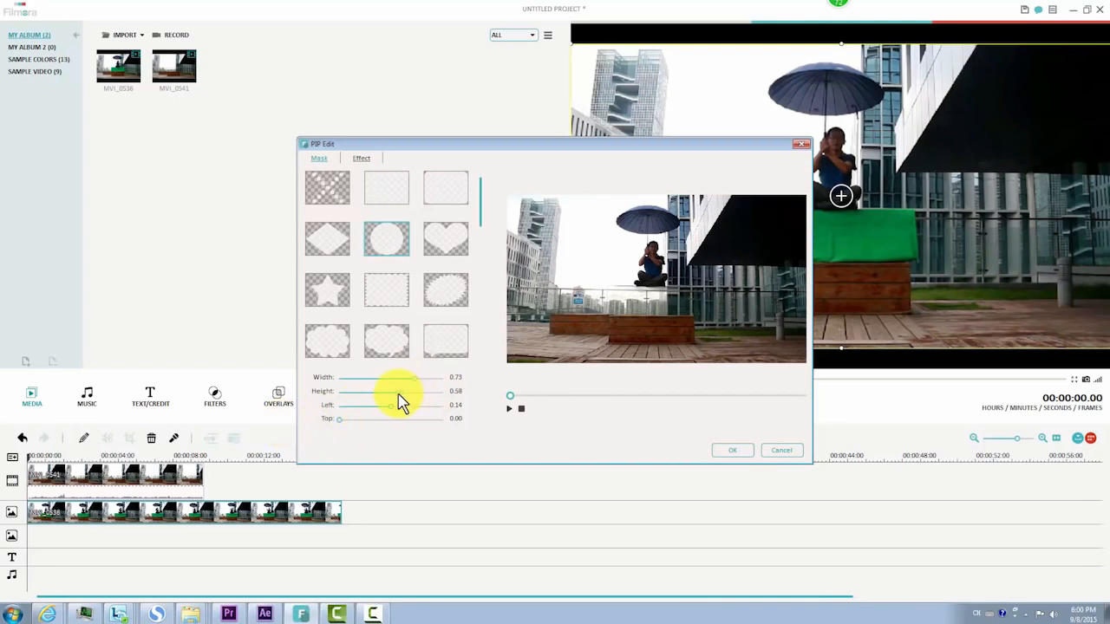